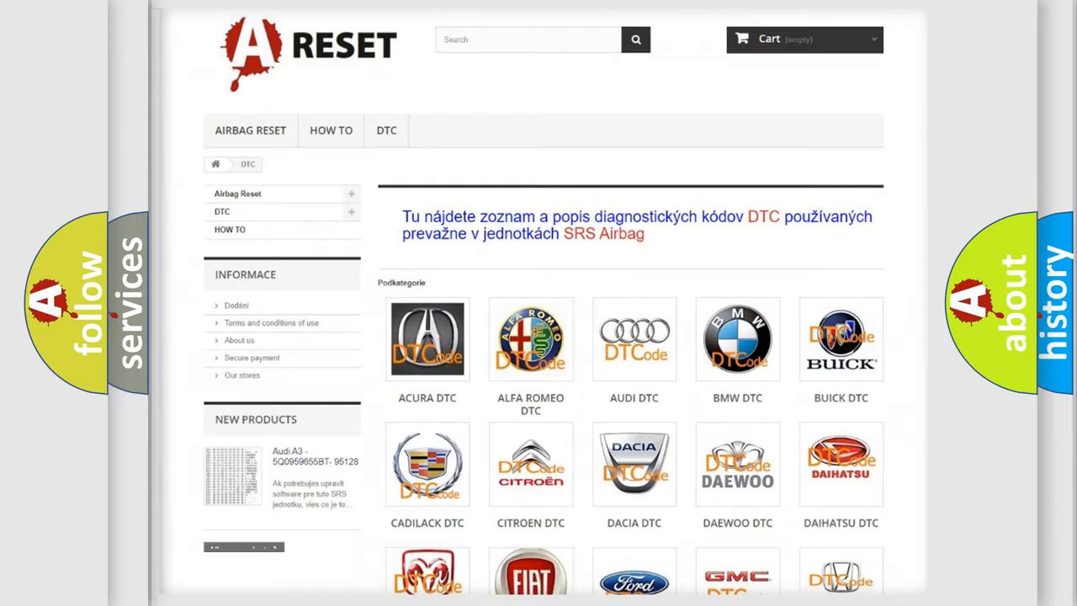
Scroll through the Lexus B-code list and back up to the relevant entries.
{"action": "scroll", "scroll_direction": "down", "scroll_amount": 3}
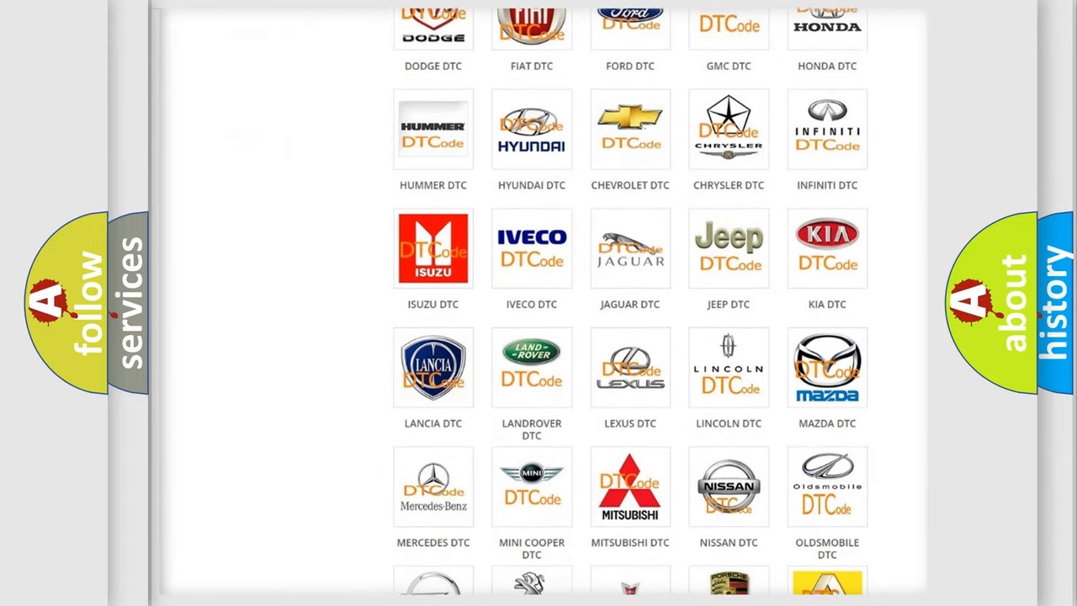
{"action": "scroll", "scroll_direction": "down", "scroll_amount": 3}
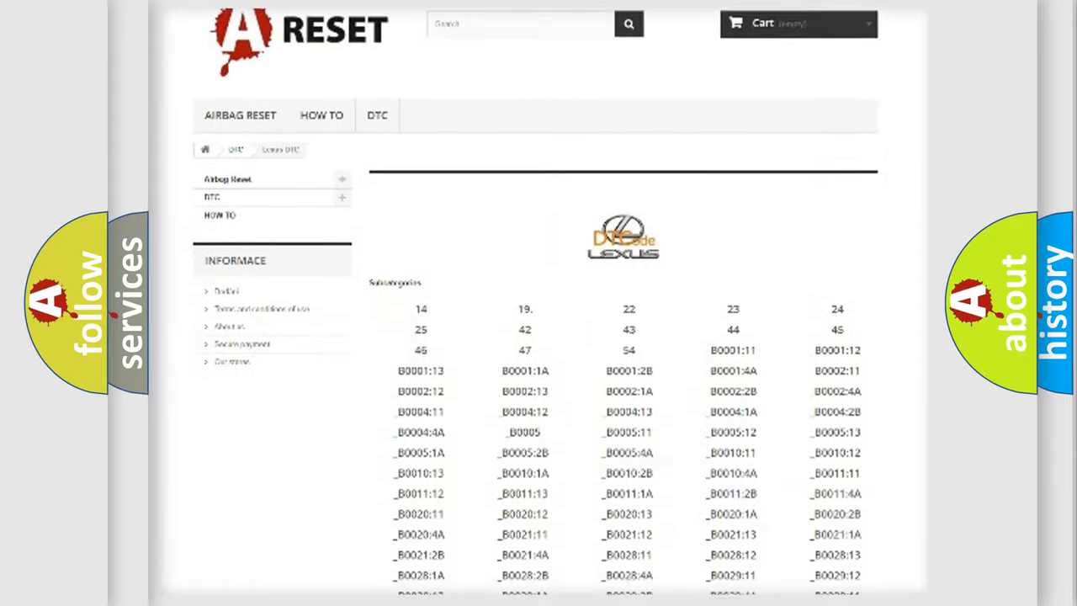
{"action": "scroll", "scroll_direction": "down", "scroll_amount": 3}
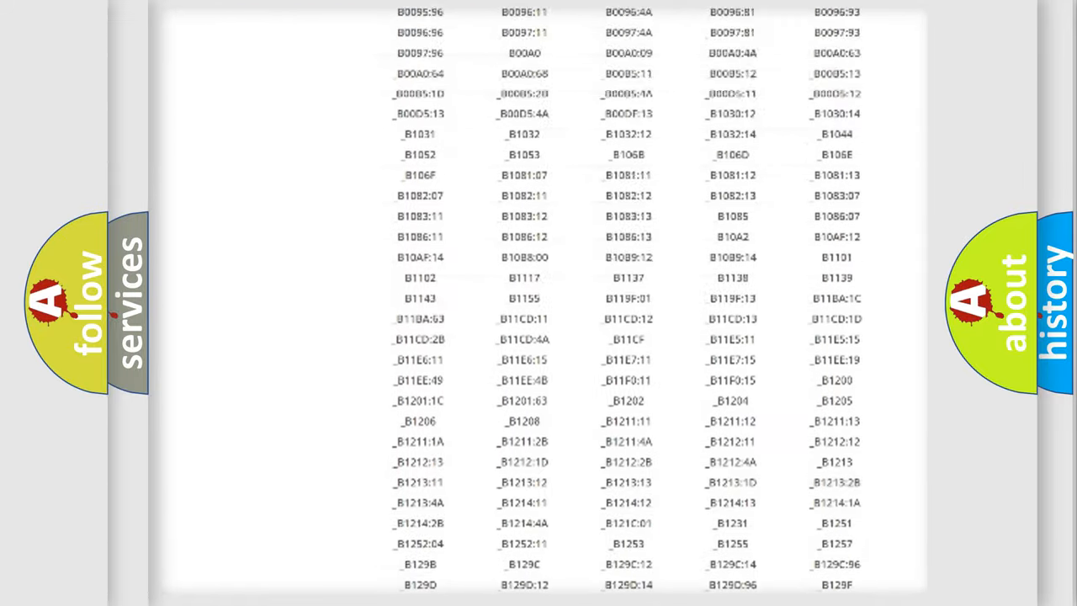
{"action": "scroll", "scroll_direction": "up", "scroll_amount": 3}
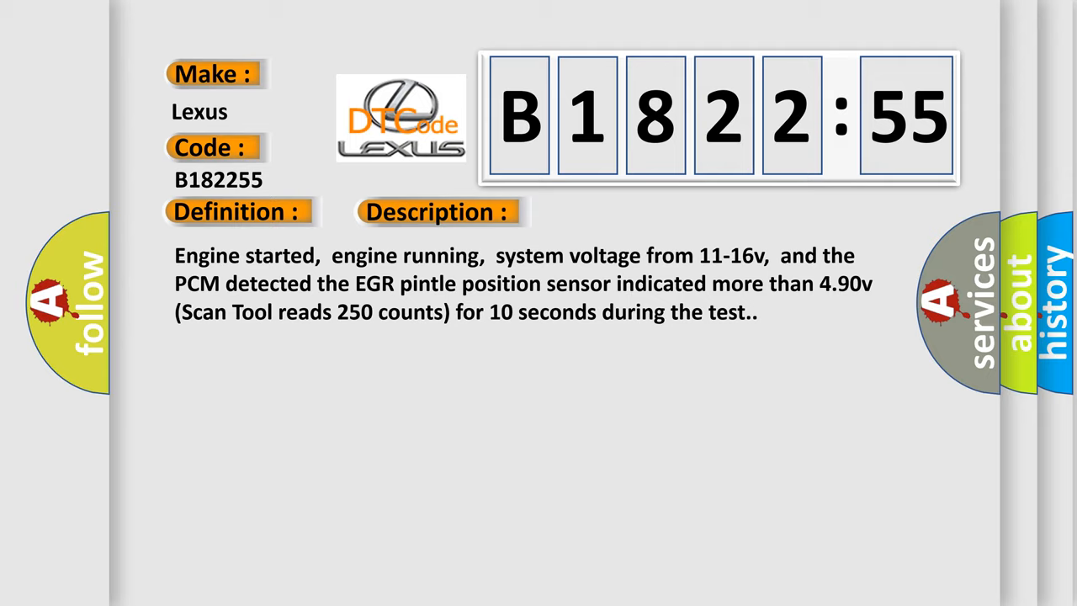
Advance the B182255 slide to reveal the Description and then the Cause text.
{"action": "left_click", "coordinate": [616, 212]}
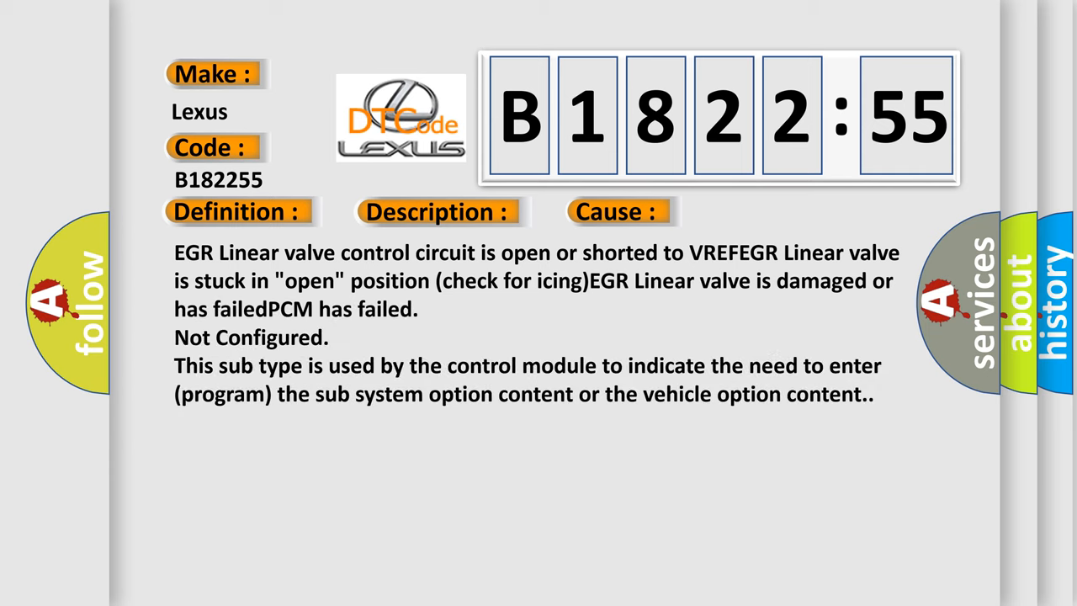